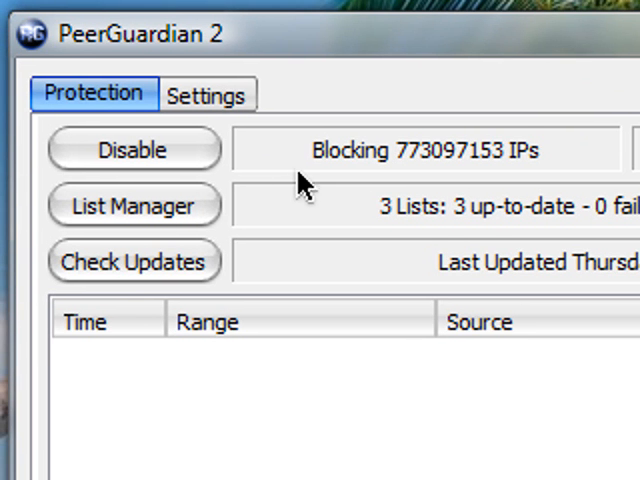
{"action": "mouse_move", "coordinate": [335, 118]}
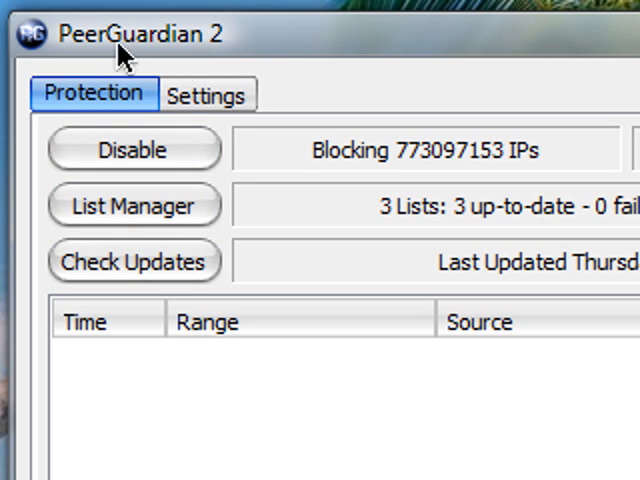
{"action": "mouse_move", "coordinate": [425, 185]}
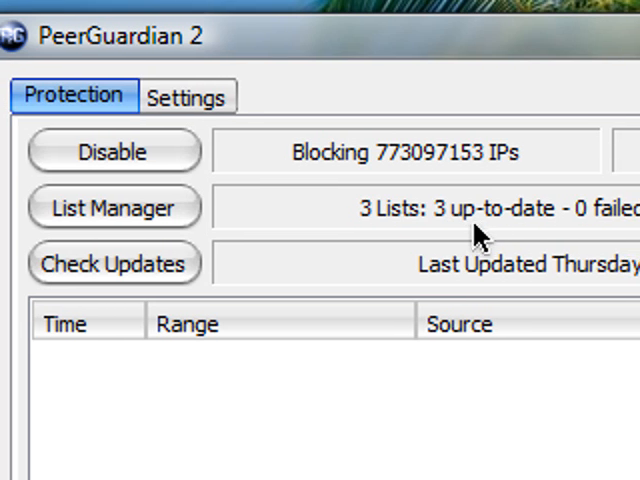
{"action": "mouse_move", "coordinate": [405, 170]}
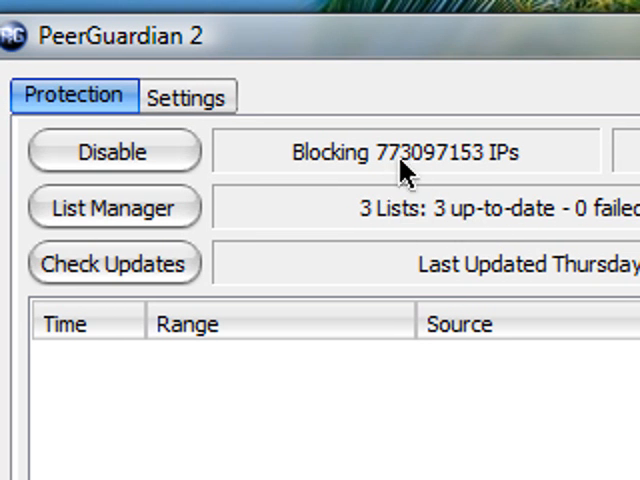
{"action": "mouse_move", "coordinate": [360, 315]}
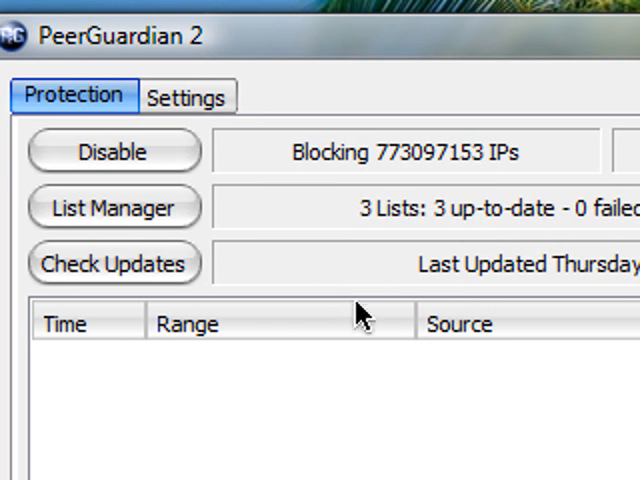
{"action": "mouse_move", "coordinate": [298, 330]}
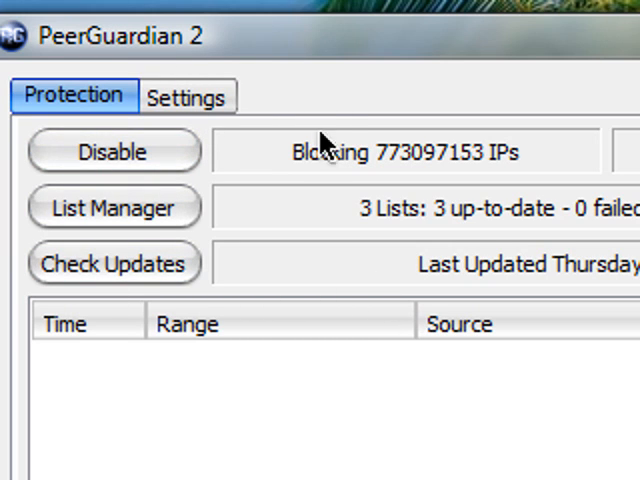
{"action": "mouse_move", "coordinate": [430, 250]}
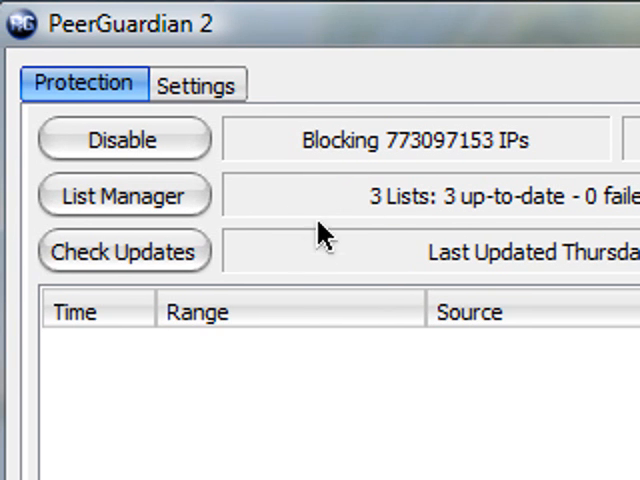
{"action": "mouse_move", "coordinate": [363, 335]}
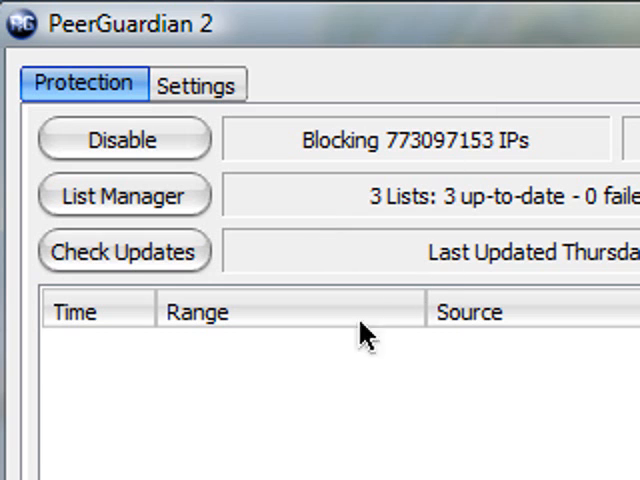
{"action": "mouse_move", "coordinate": [185, 285]}
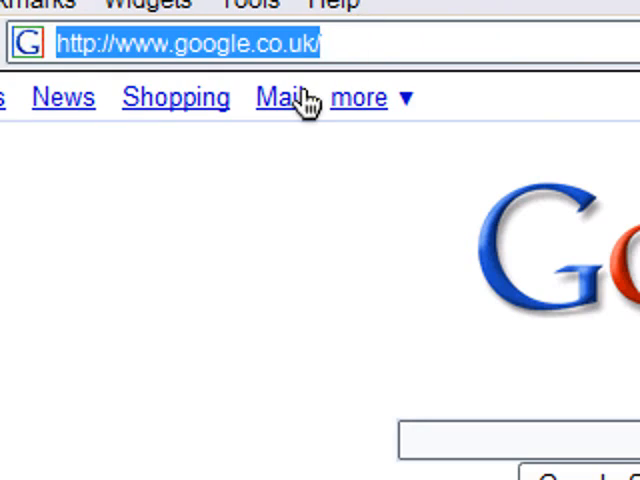
Step: Enter 'youtube' in the browser address bar to go to YouTube
{"action": "type", "text": "youtube"}
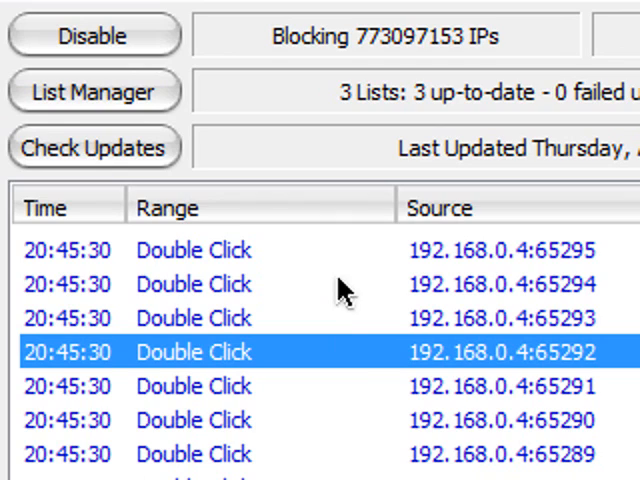
{"action": "mouse_move", "coordinate": [302, 332]}
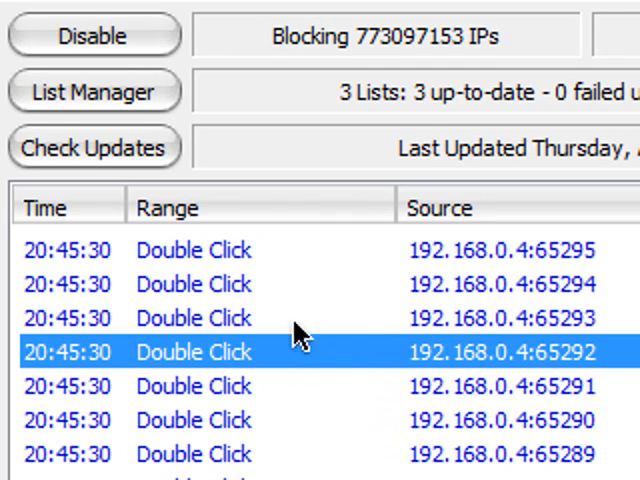
{"action": "mouse_move", "coordinate": [160, 285]}
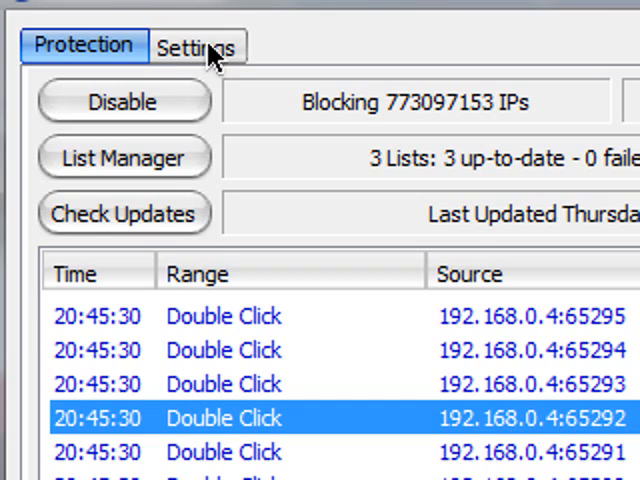
Step: Go to PeerGuardian 2's Settings to view the Log Window and History options
{"action": "left_click", "coordinate": [197, 46]}
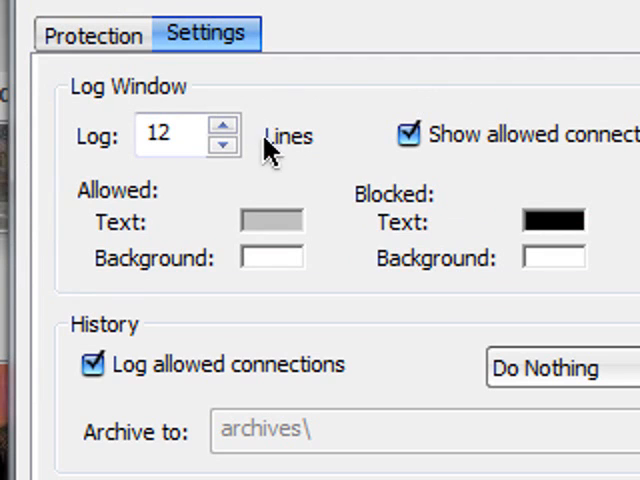
{"action": "left_click", "coordinate": [92, 33]}
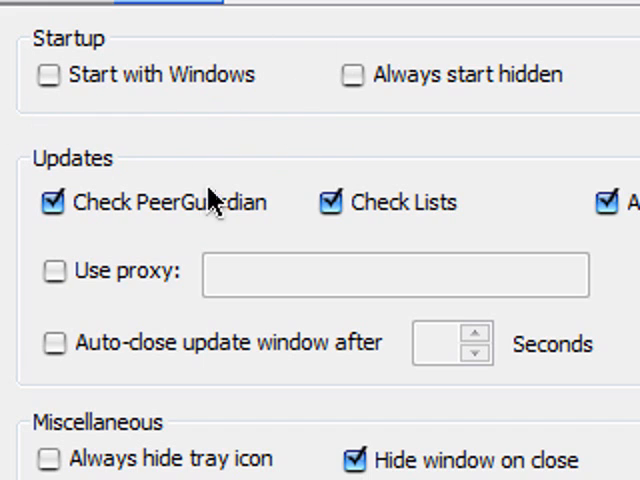
{"action": "mouse_move", "coordinate": [120, 160]}
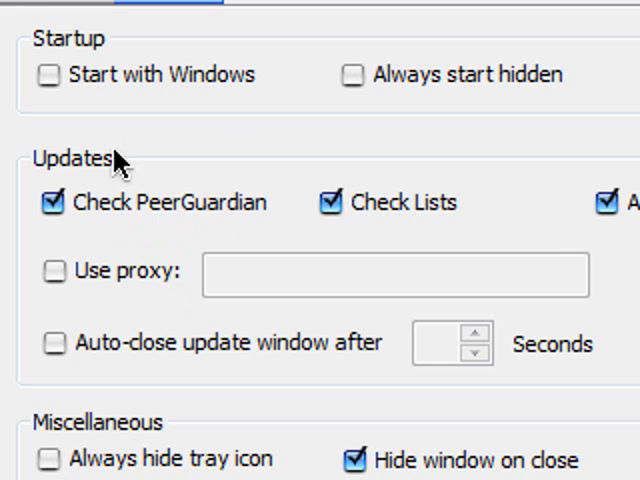
{"action": "mouse_move", "coordinate": [190, 90]}
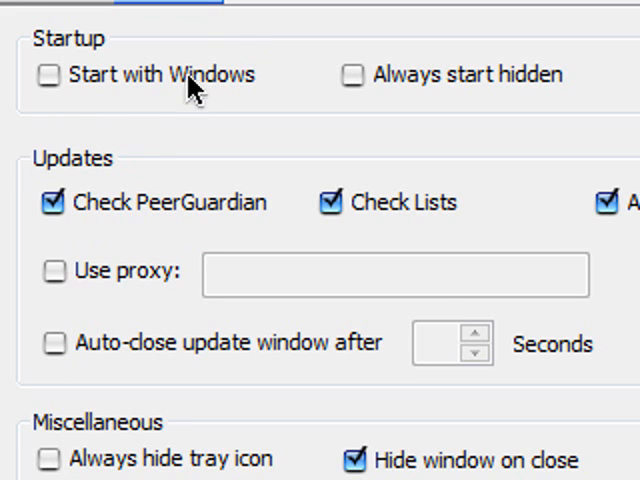
{"action": "mouse_move", "coordinate": [190, 390]}
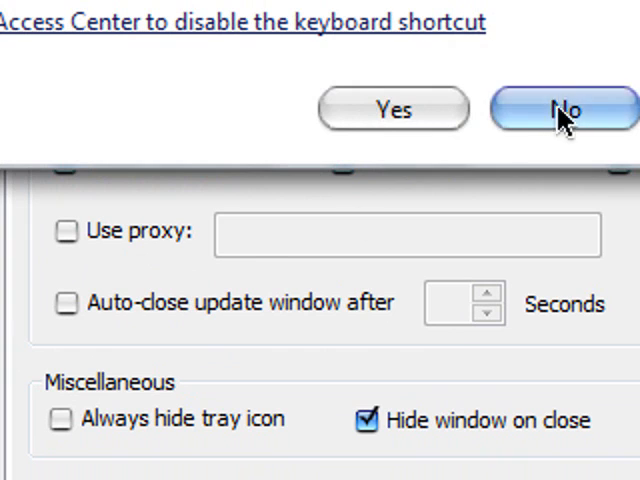
Step: Decline the Sticky Keys prompt and return to the Protection connection log
{"action": "left_click", "coordinate": [564, 108]}
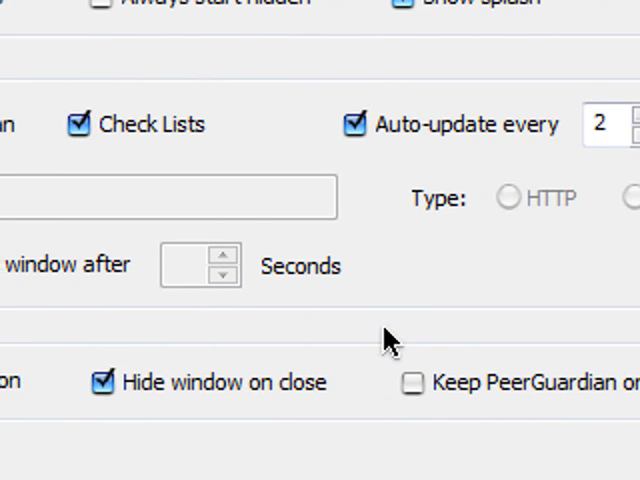
{"action": "left_click", "coordinate": [97, 56]}
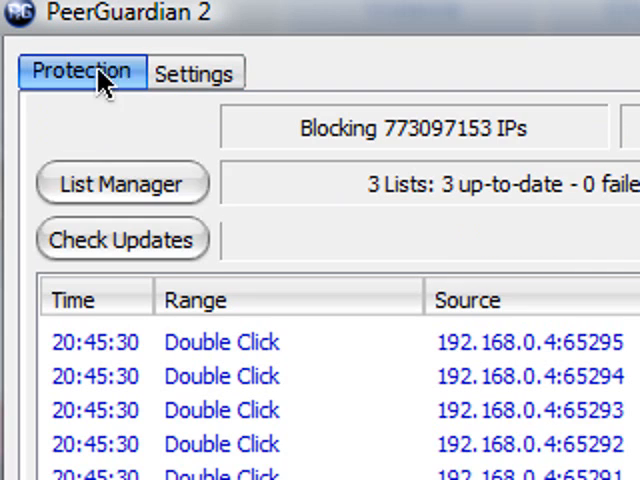
Step: Open List Manager and its Add form for a new block list
{"action": "left_click", "coordinate": [121, 184]}
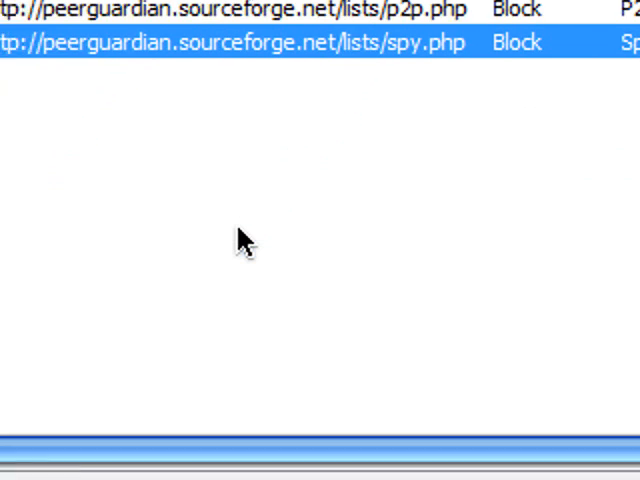
{"action": "left_click", "coordinate": [547, 391]}
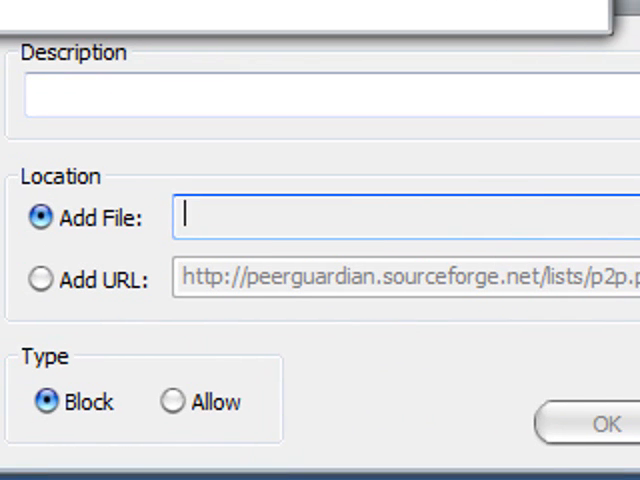
Step: Cancel adding a list, scroll the Spyware list's IP ranges, then close List Manager
{"action": "left_click", "coordinate": [581, 417]}
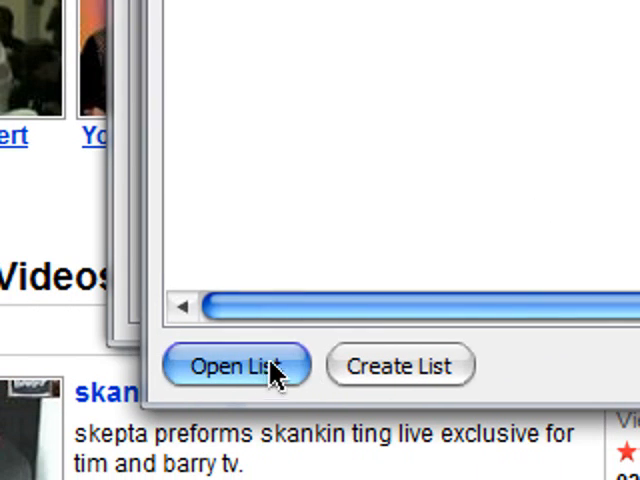
{"action": "left_click", "coordinate": [235, 365]}
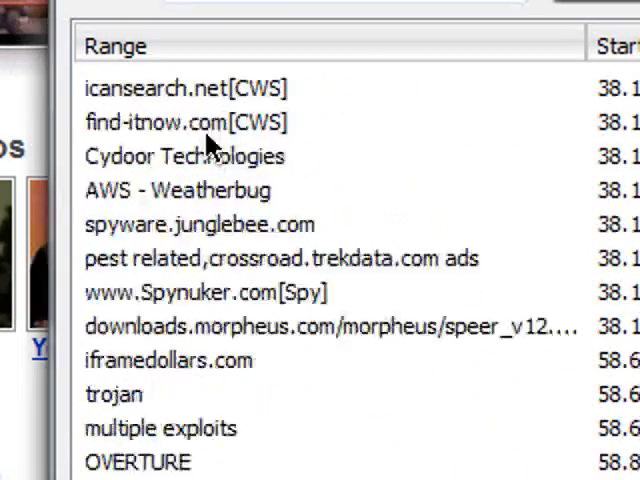
{"action": "scroll", "scroll_direction": "down", "scroll_amount": 3}
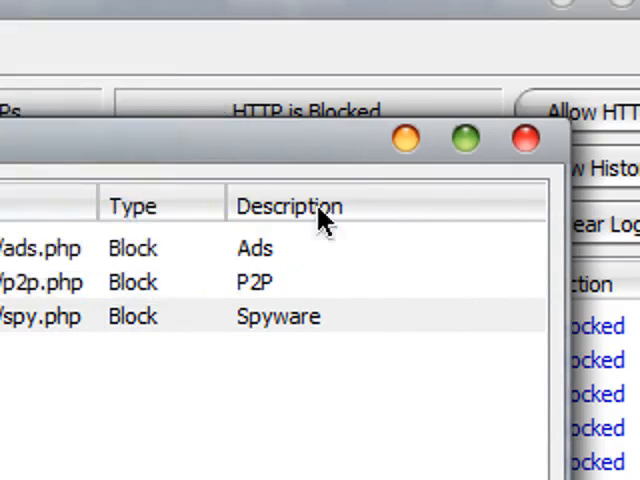
{"action": "left_click", "coordinate": [521, 138]}
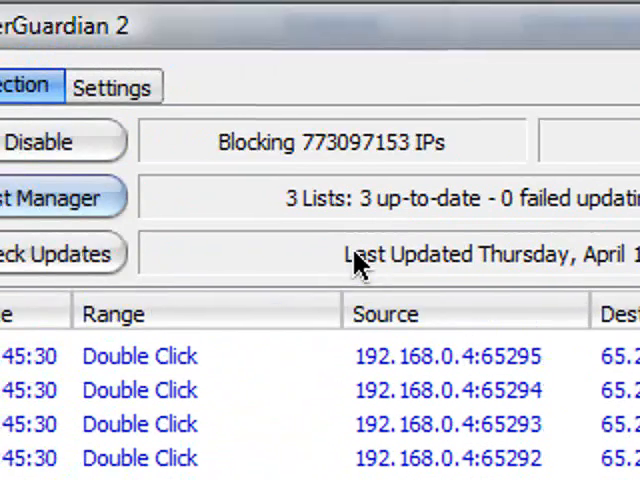